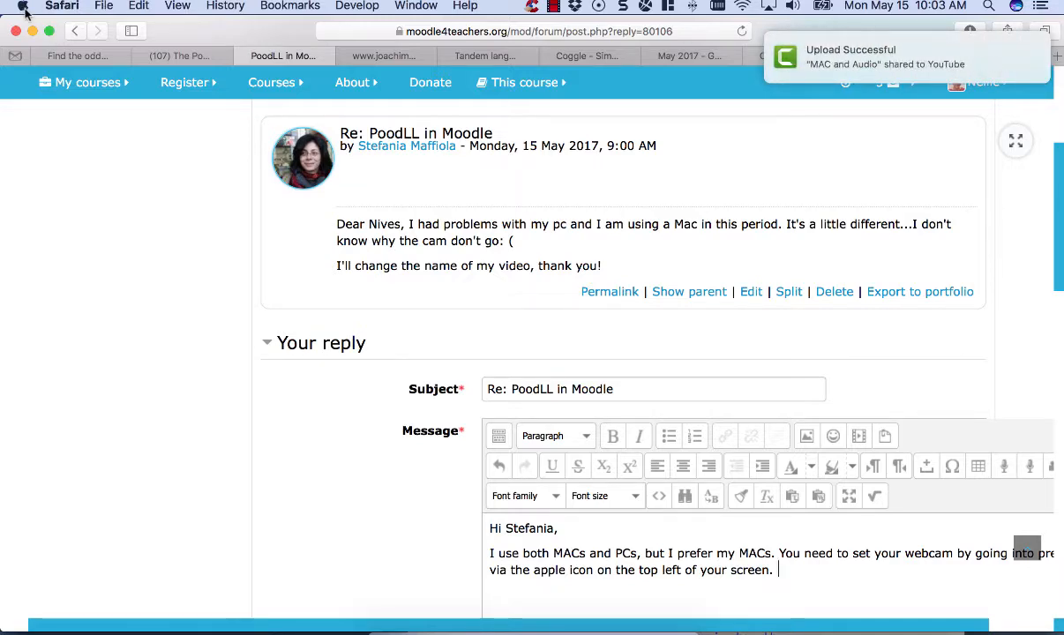
Open the Apple menu from the top-left of the menu bar.
left_click(11, 6)
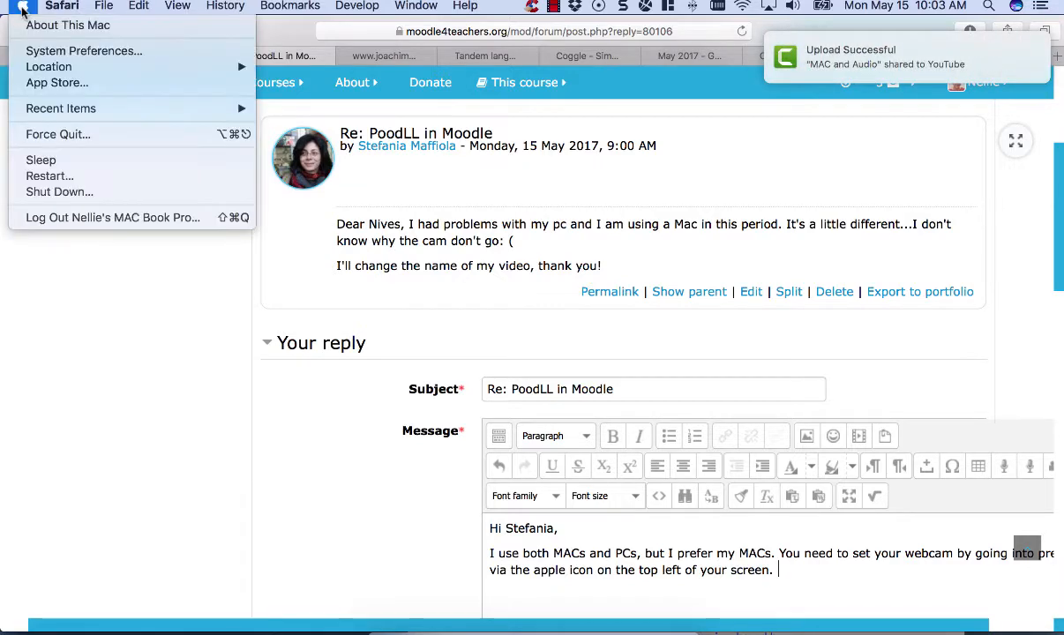
mouse_move(84, 50)
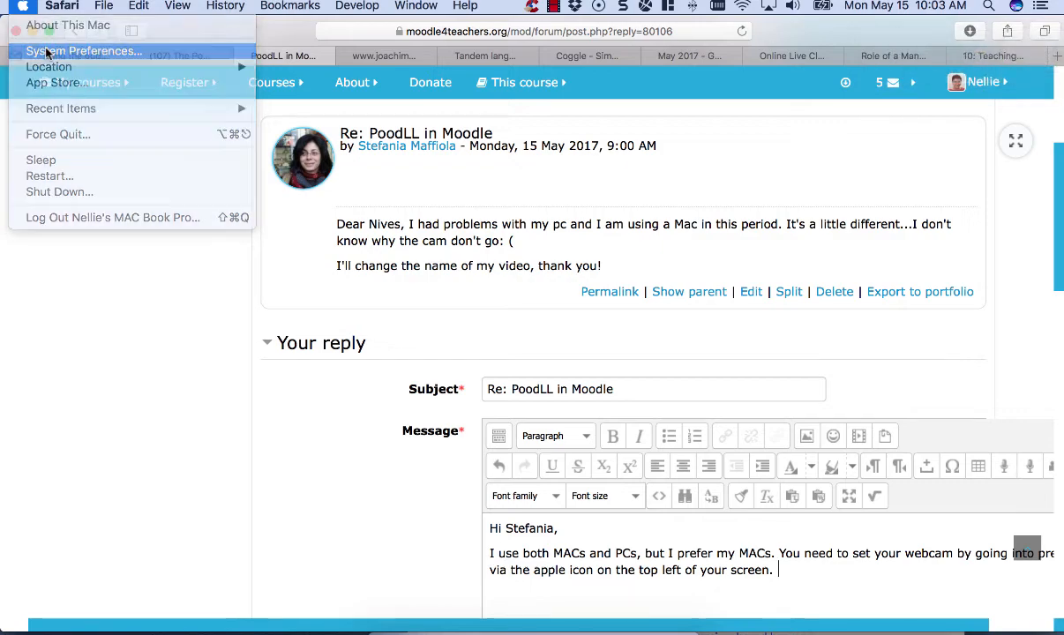
Open System Preferences and show Flash Player's Camera and Mic settings.
left_click(85, 51)
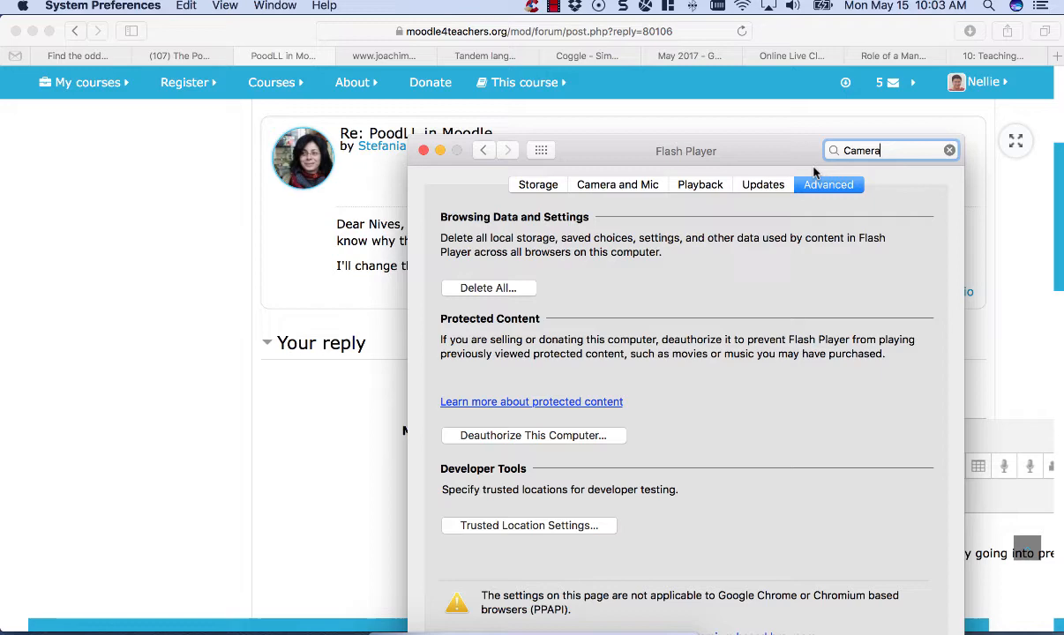
mouse_move(831, 154)
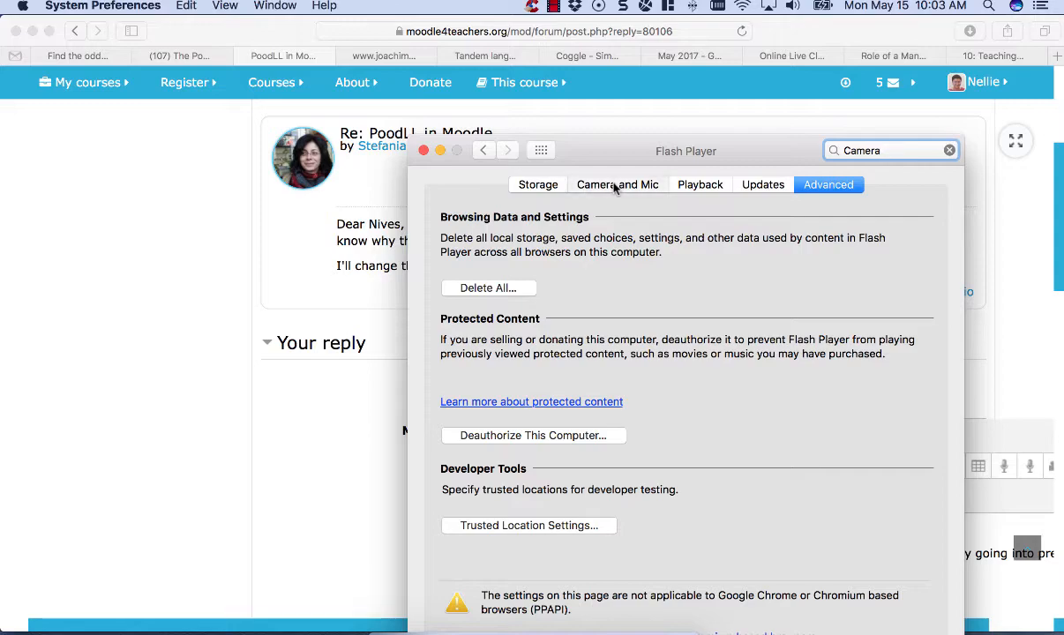
left_click(617, 184)
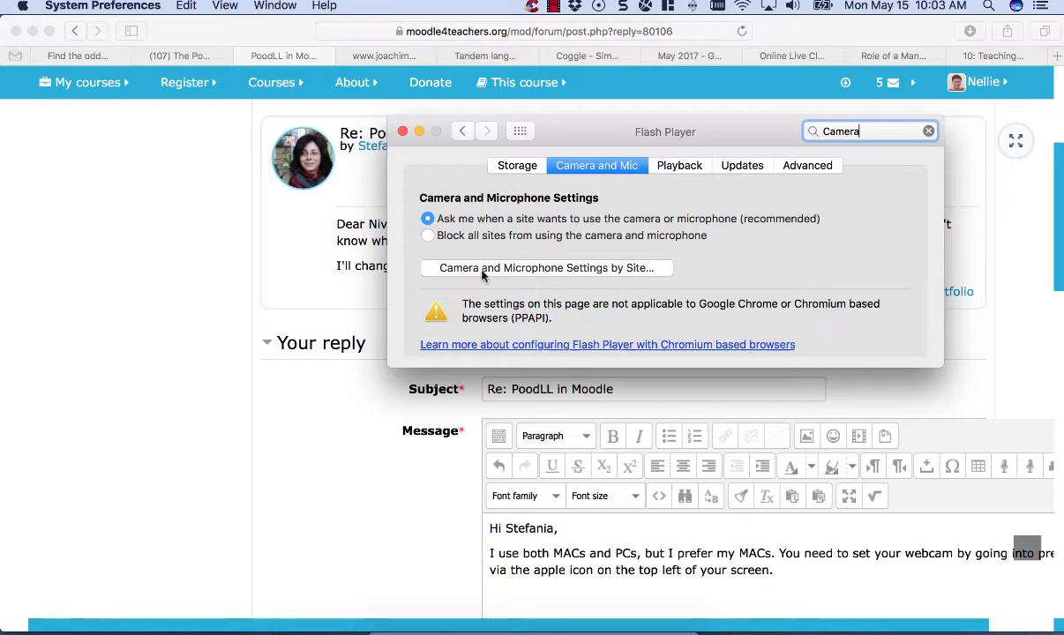
left_click(546, 268)
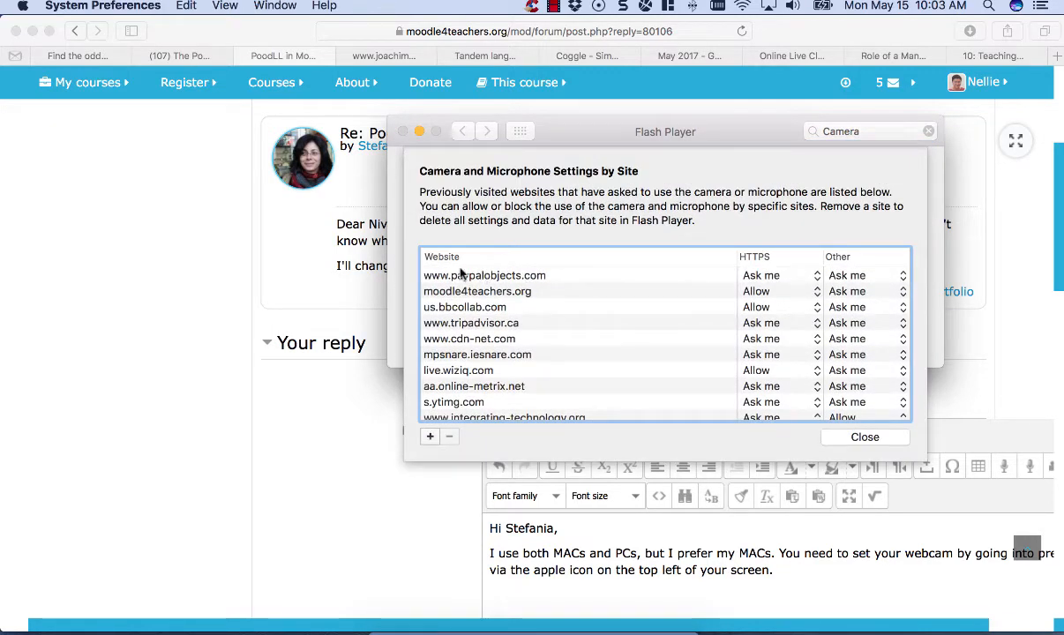
scroll("down", 3)
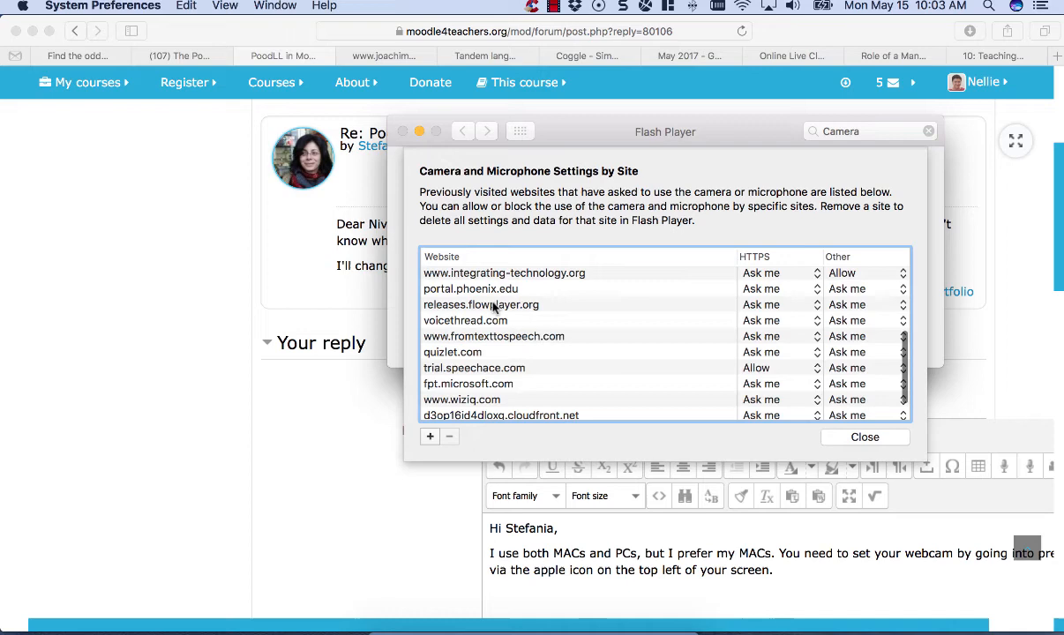
scroll("up", 3)
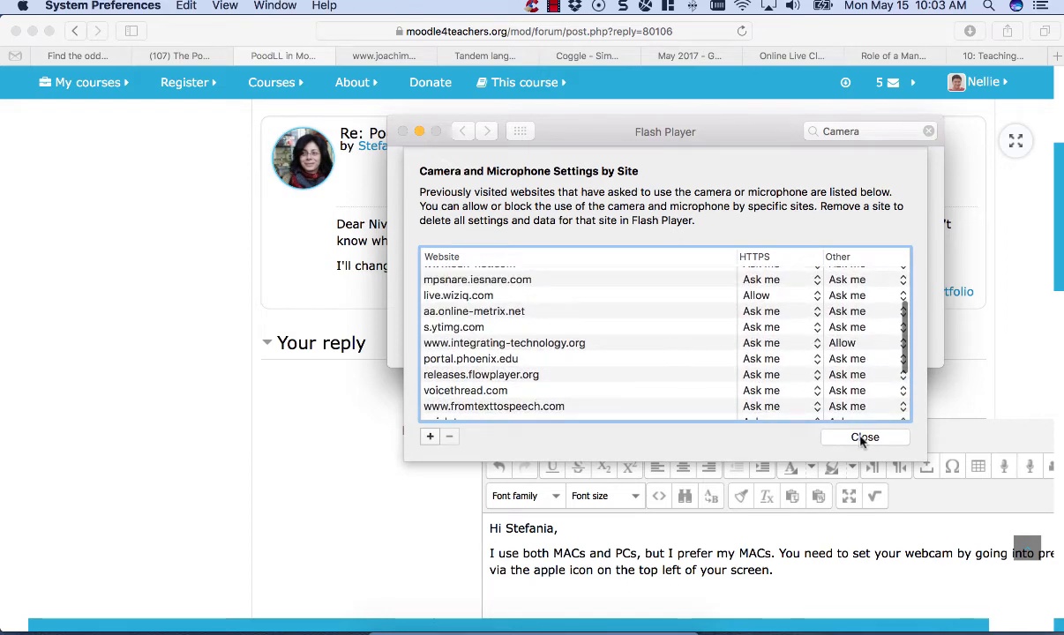
mouse_move(430, 437)
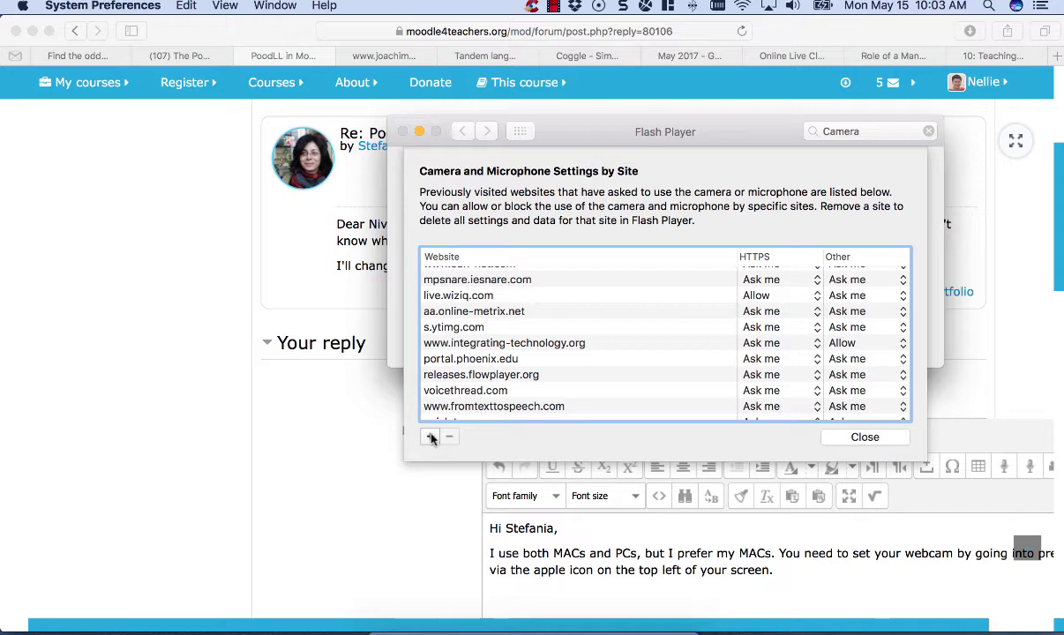
mouse_move(864, 438)
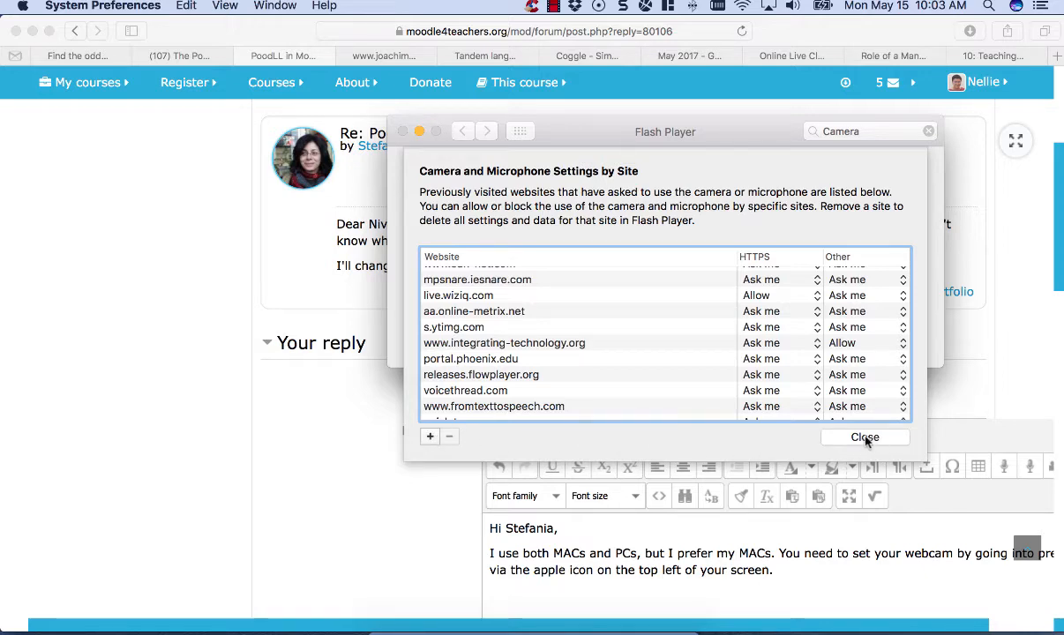
mouse_move(865, 441)
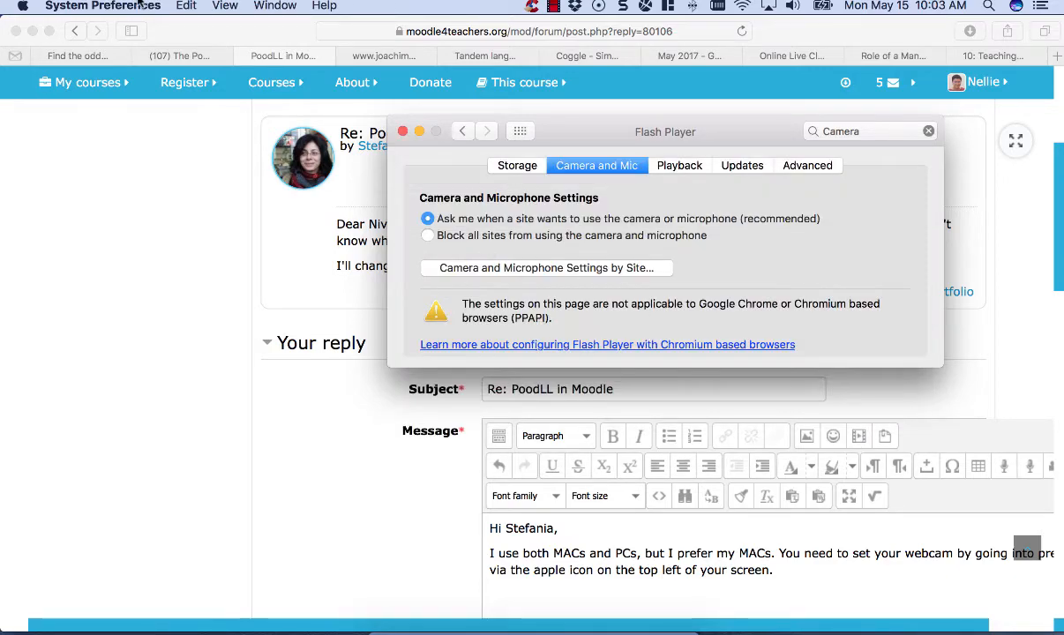
mouse_move(445, 124)
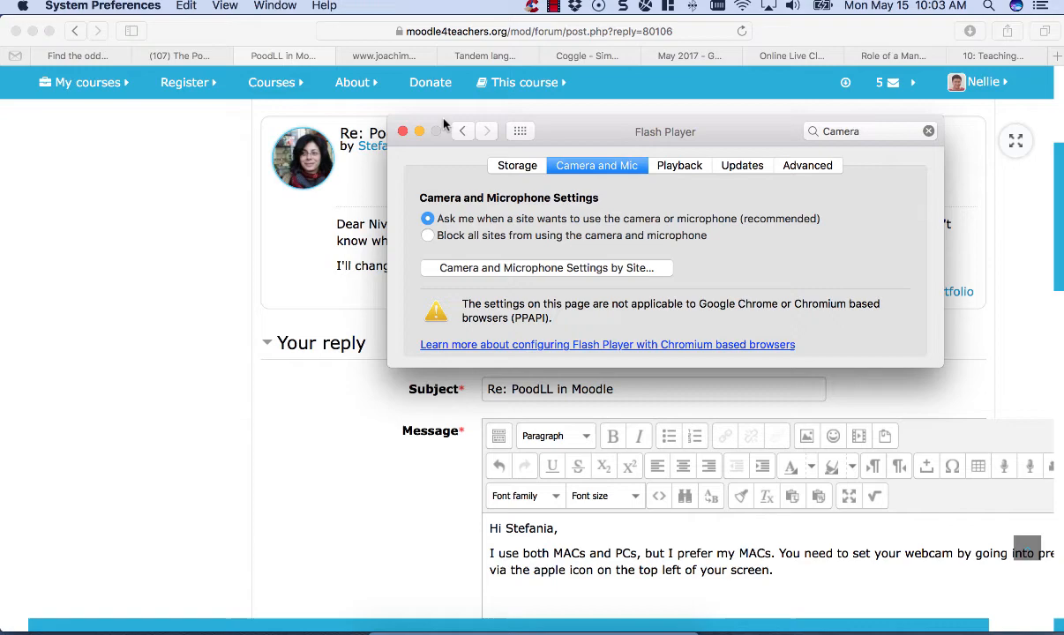
Return System Preferences to the Show All overview of preference panes.
left_click(463, 131)
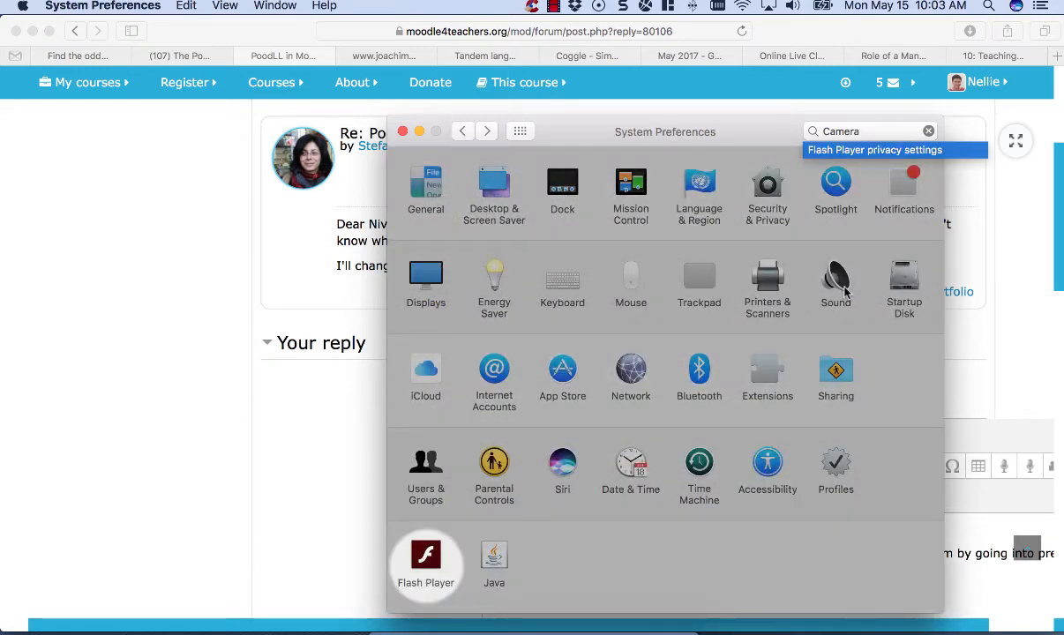
mouse_move(754, 348)
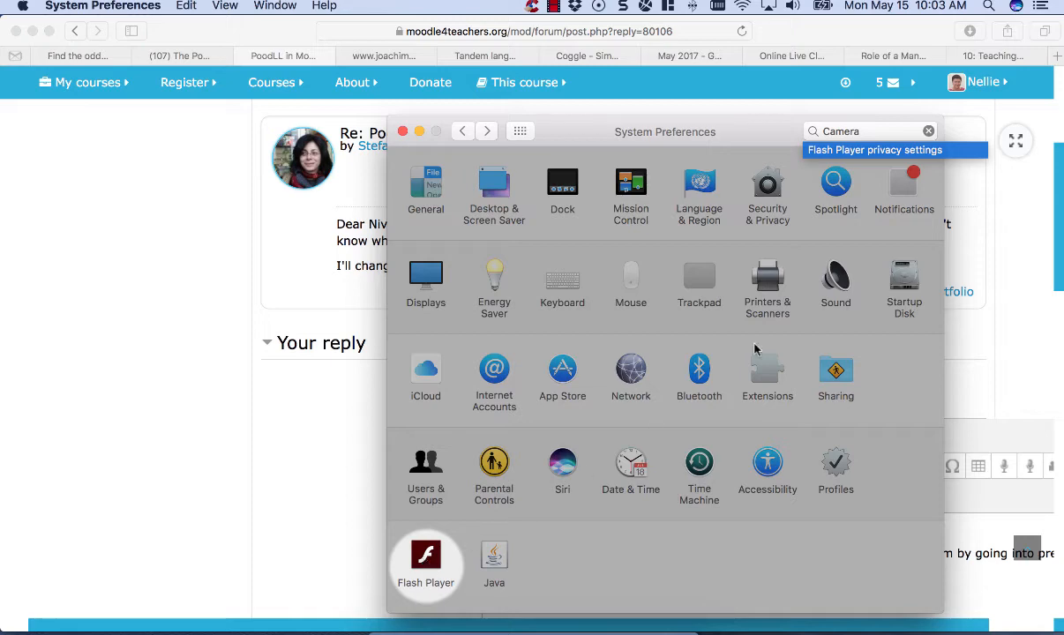
mouse_move(829, 284)
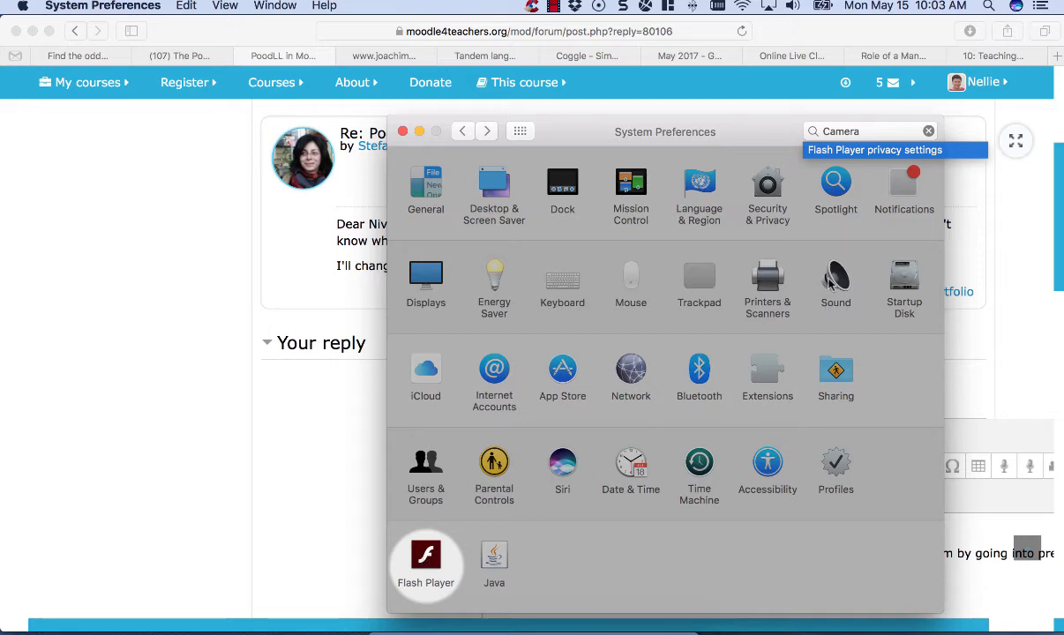
Open Sound and view the Input devices, then the Output devices.
left_click(835, 276)
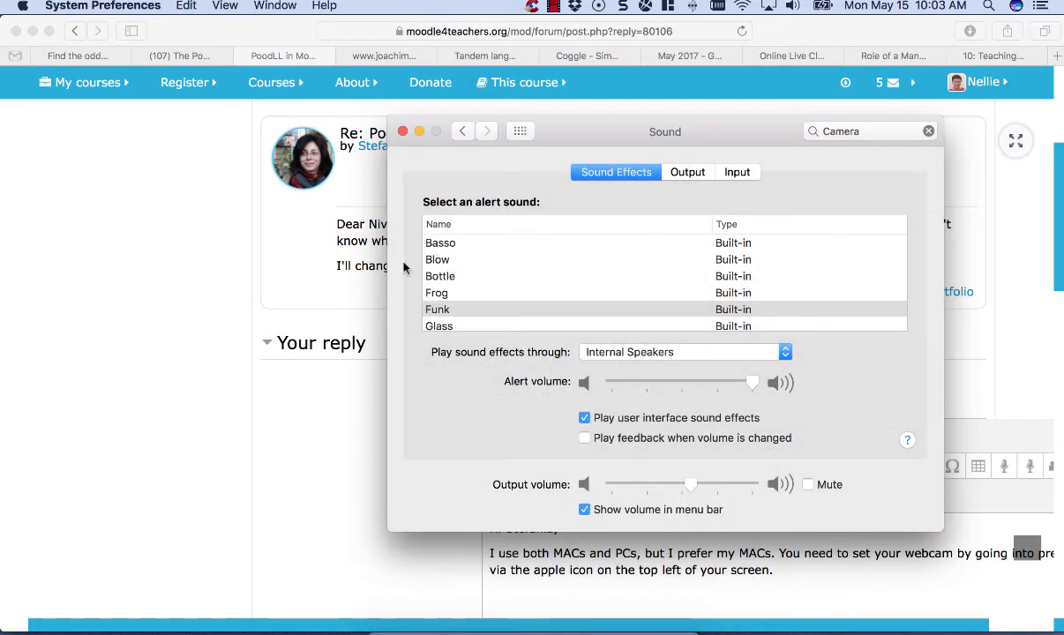
mouse_move(686, 173)
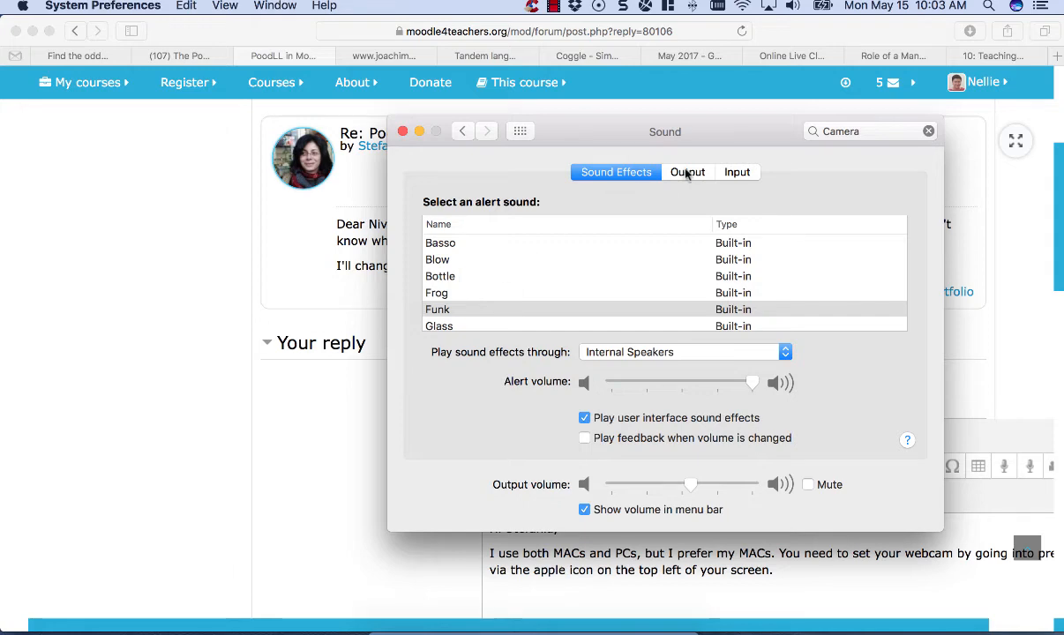
left_click(737, 171)
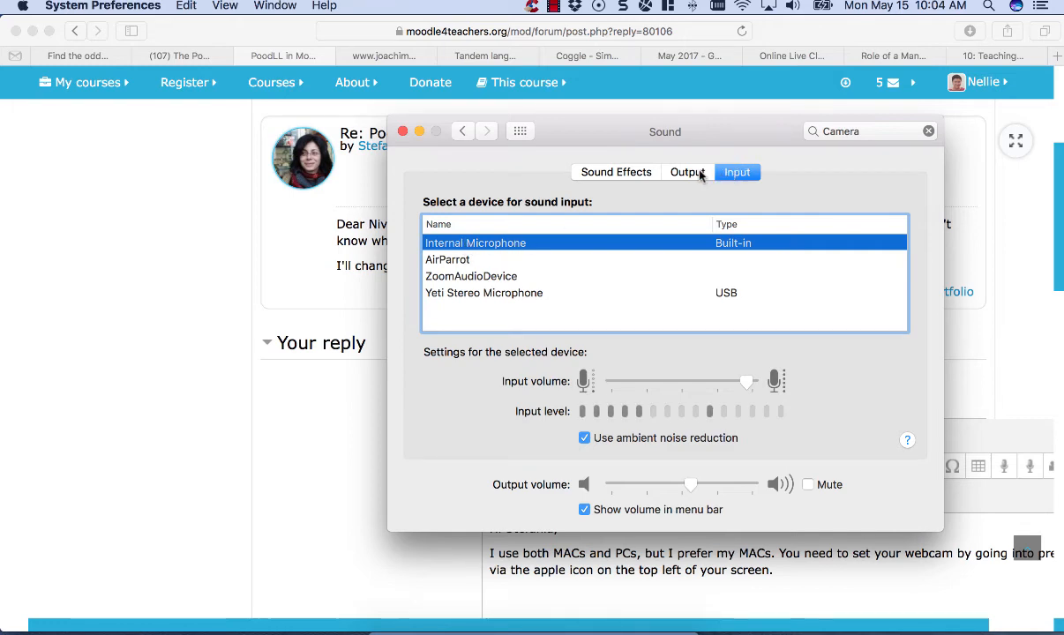
left_click(687, 172)
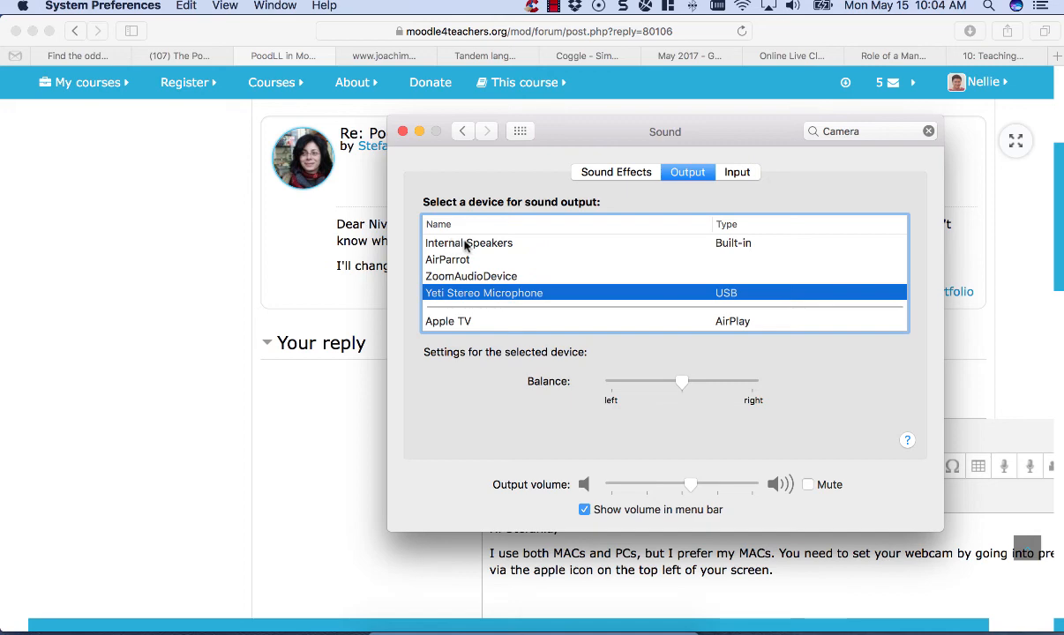
mouse_move(657, 343)
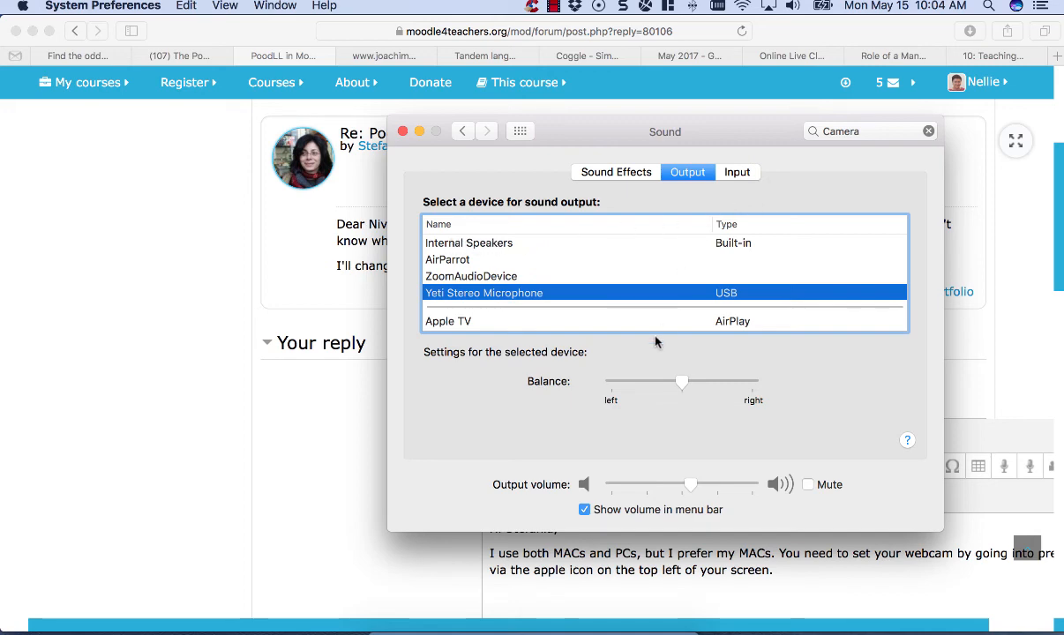